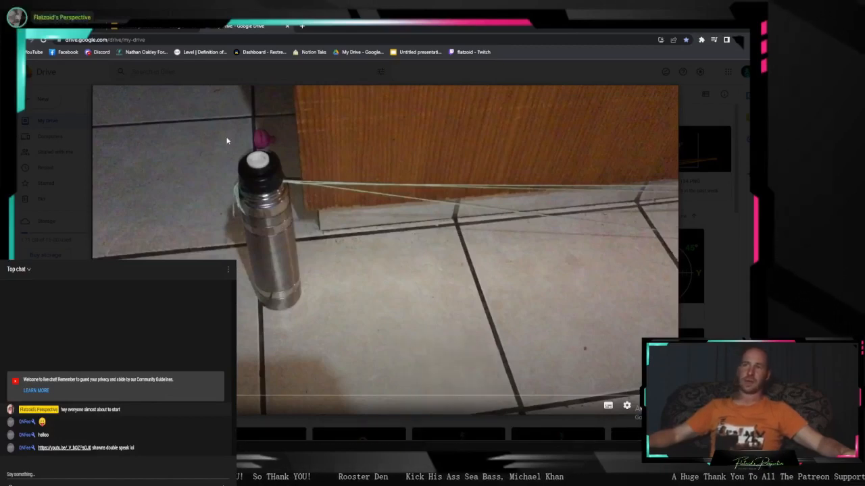
mouse_move(216, 239)
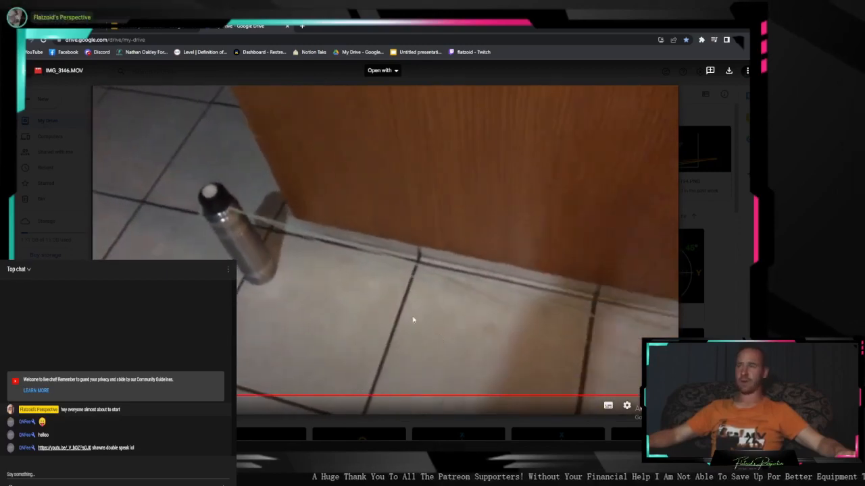
Pause and resume the flask and string video before moving to the 1.01 m string photos.
left_click(385, 250)
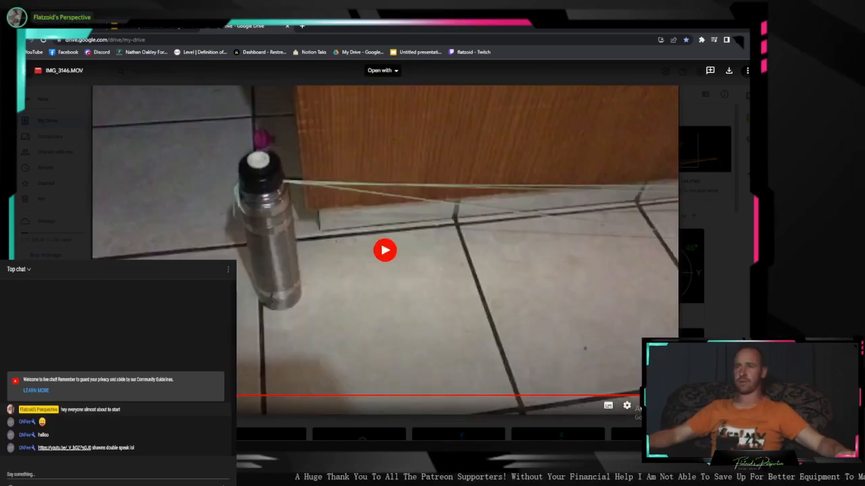
left_click(385, 250)
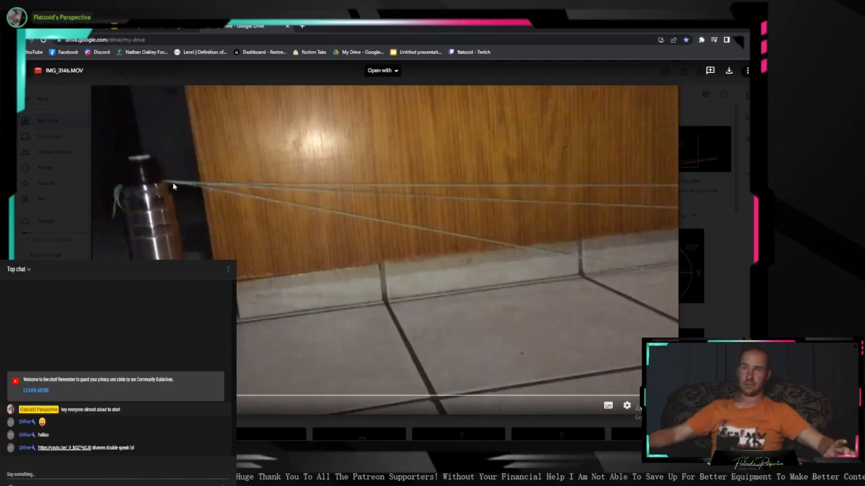
mouse_move(330, 216)
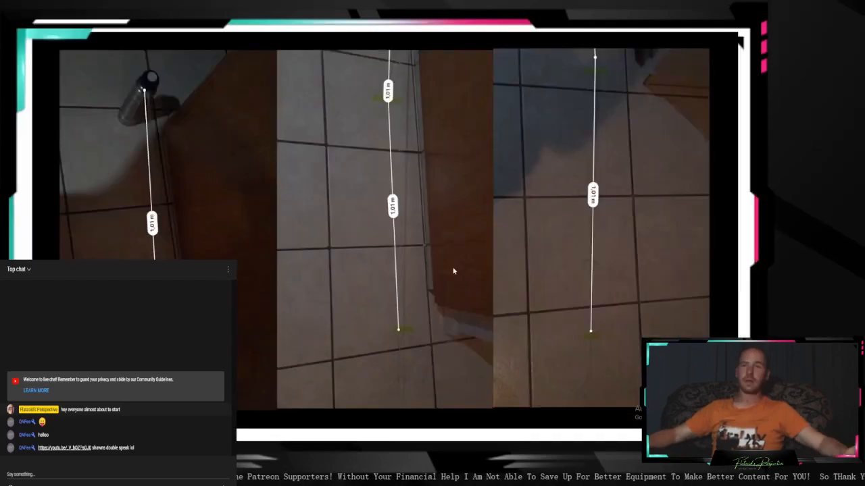
mouse_move(152, 89)
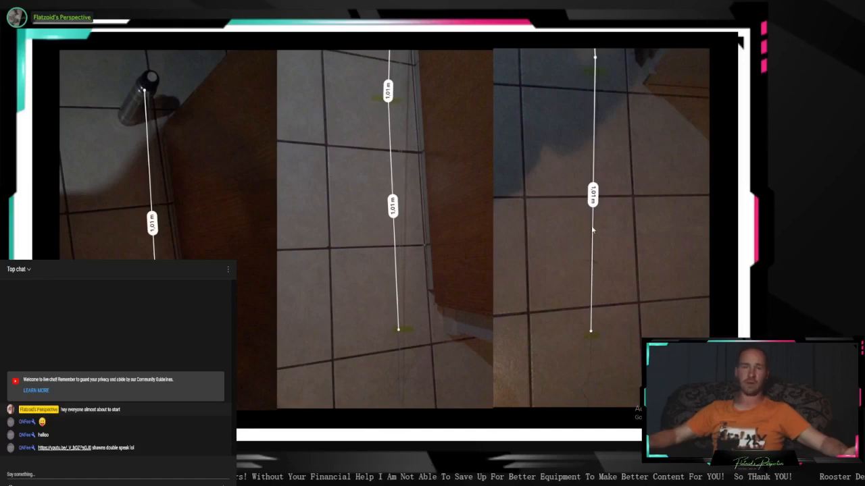
mouse_move(468, 249)
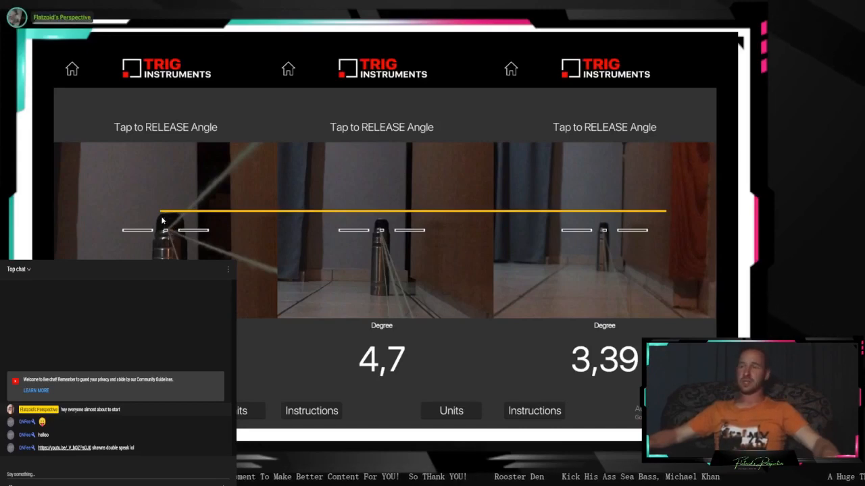
mouse_move(462, 229)
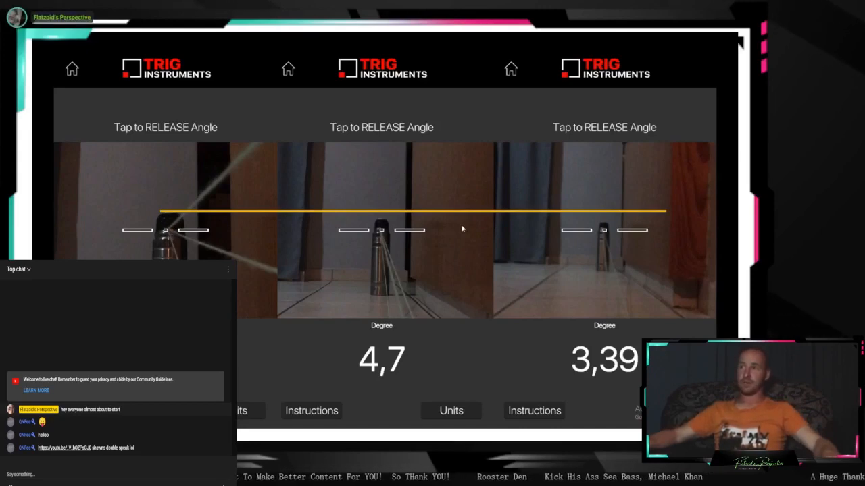
mouse_move(181, 219)
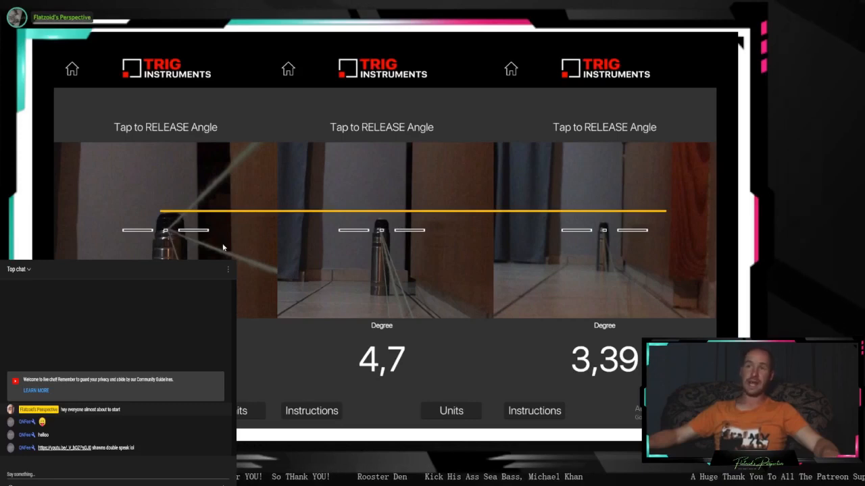
mouse_move(434, 239)
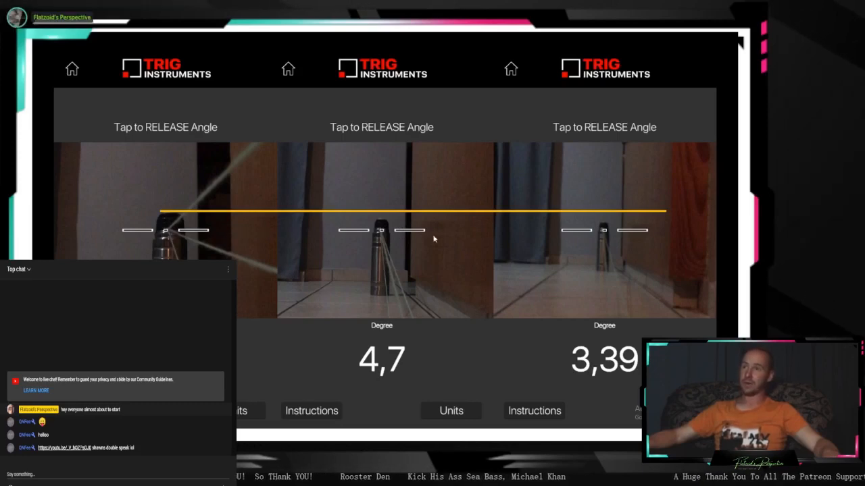
mouse_move(424, 228)
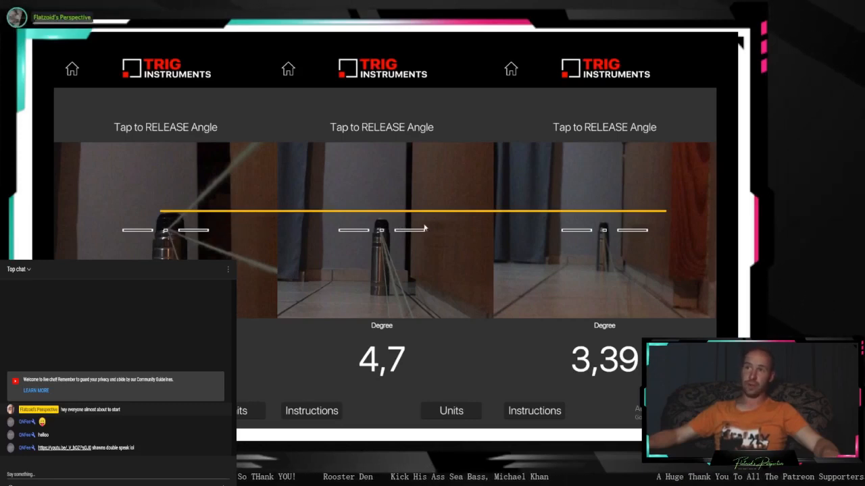
mouse_move(560, 242)
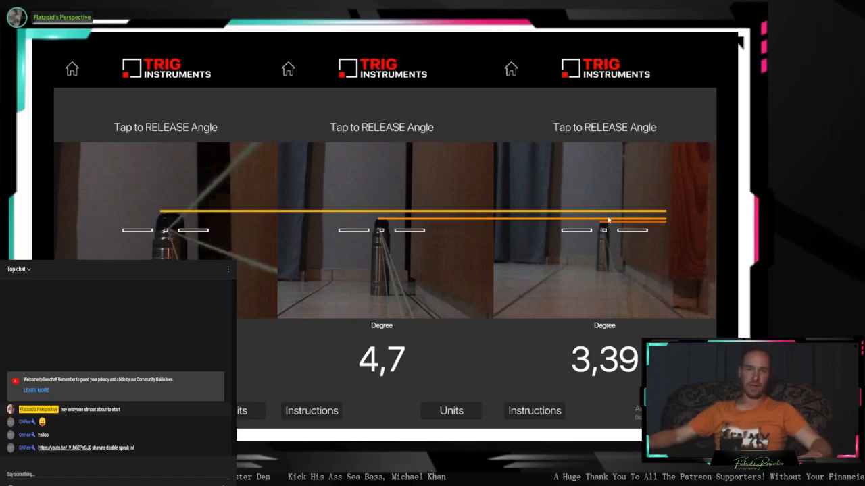
mouse_move(603, 236)
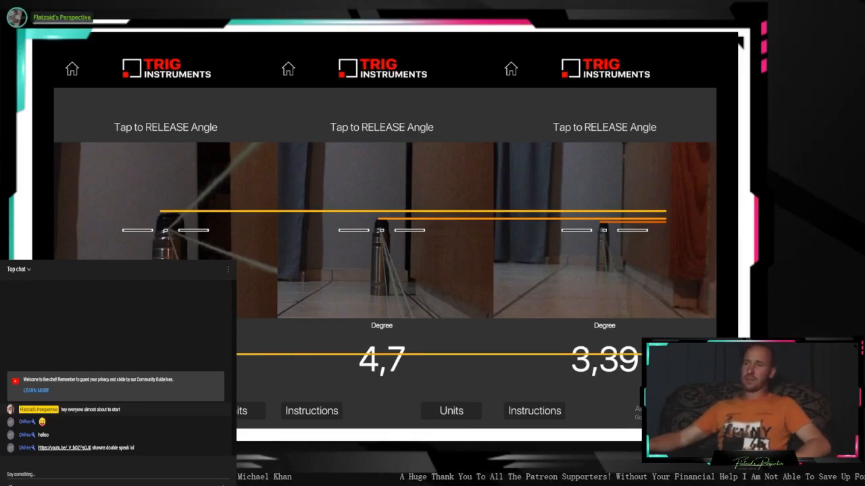
mouse_move(405, 294)
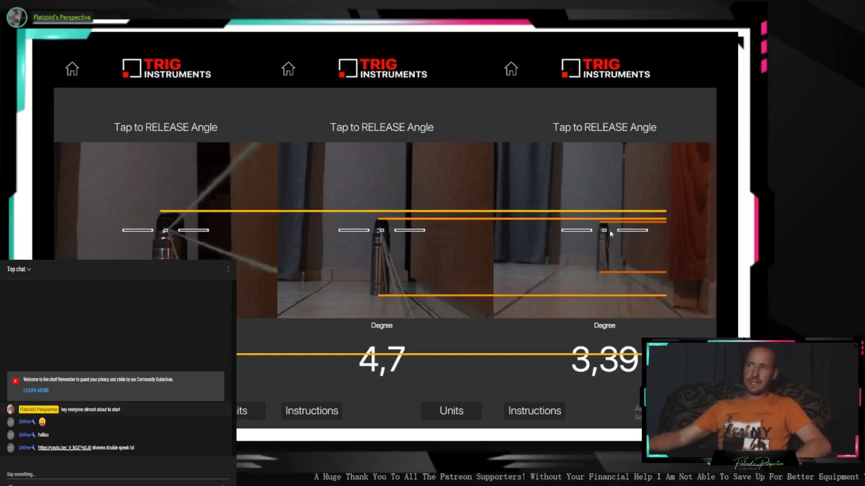
mouse_move(399, 235)
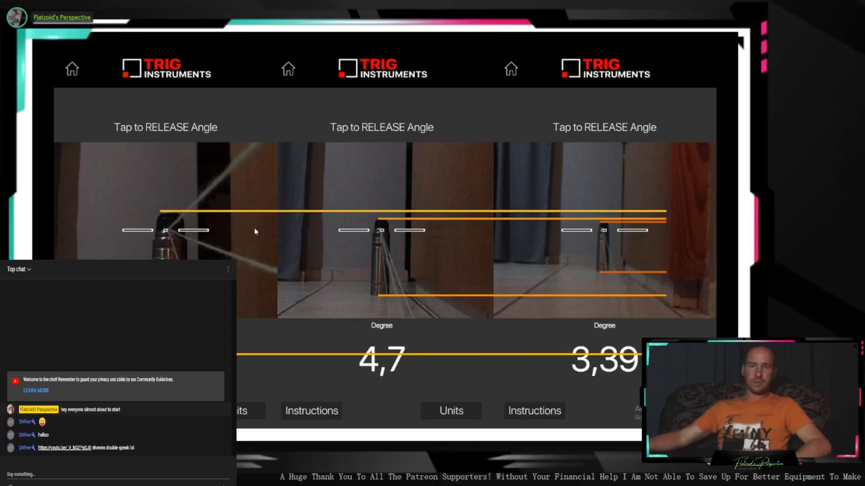
mouse_move(615, 238)
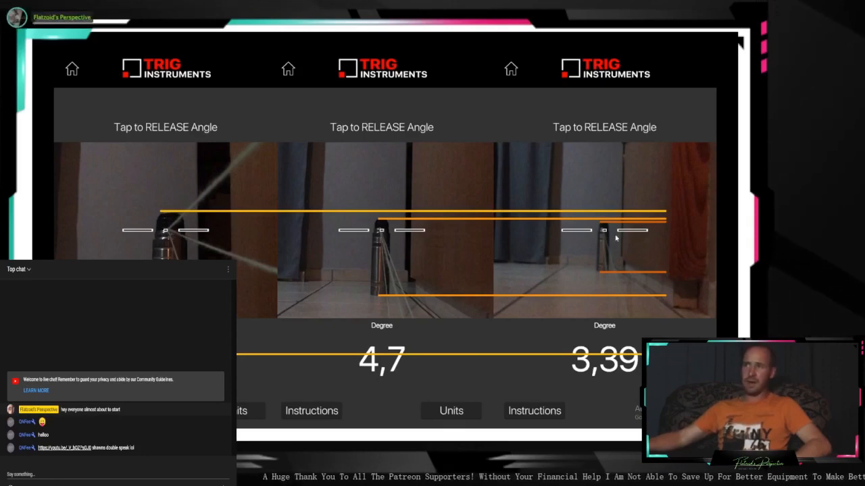
mouse_move(250, 246)
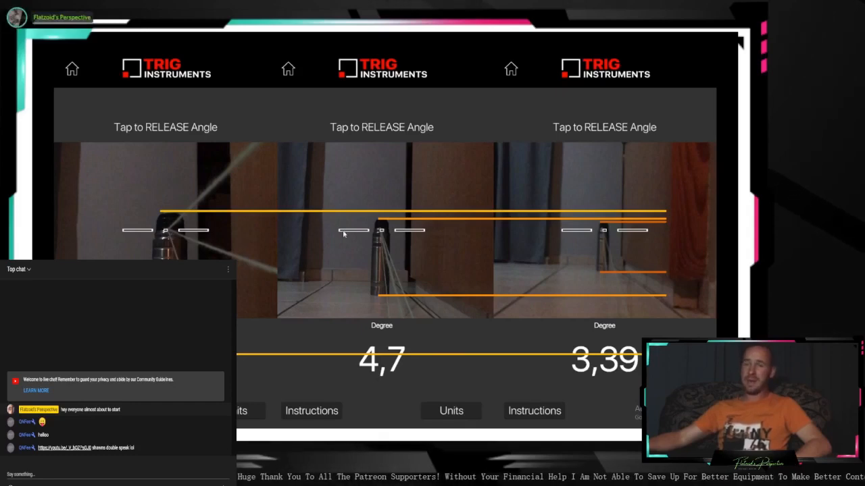
mouse_move(557, 246)
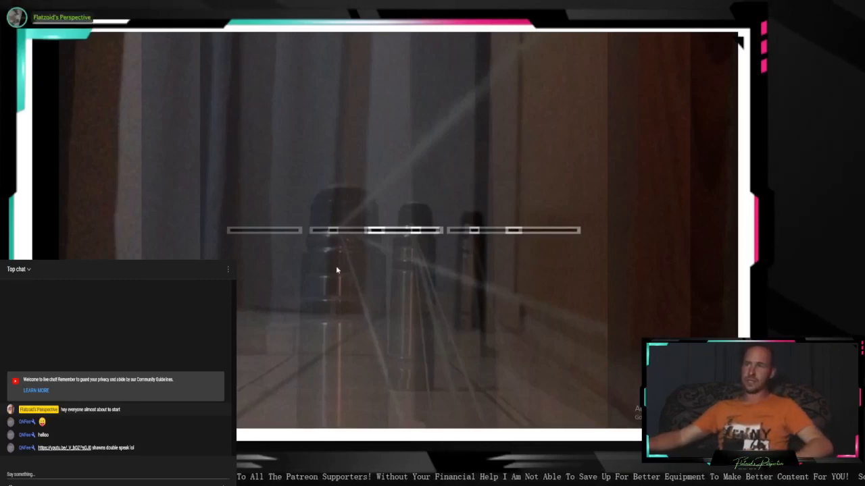
mouse_move(497, 296)
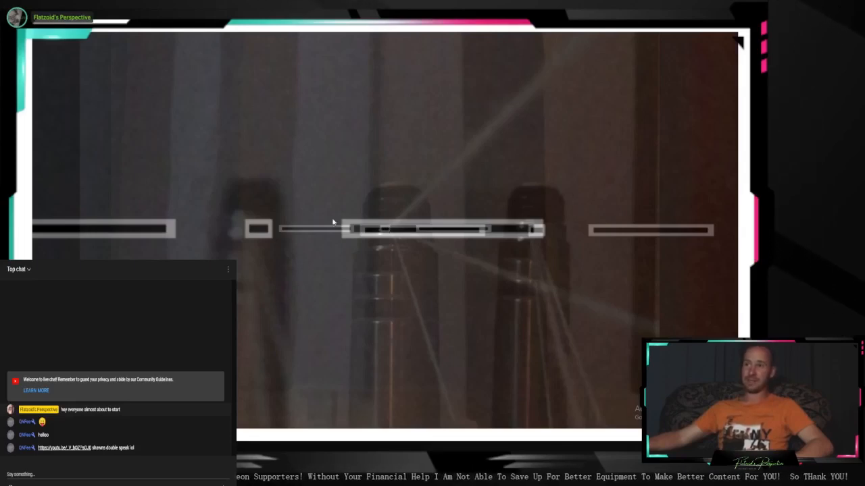
mouse_move(514, 316)
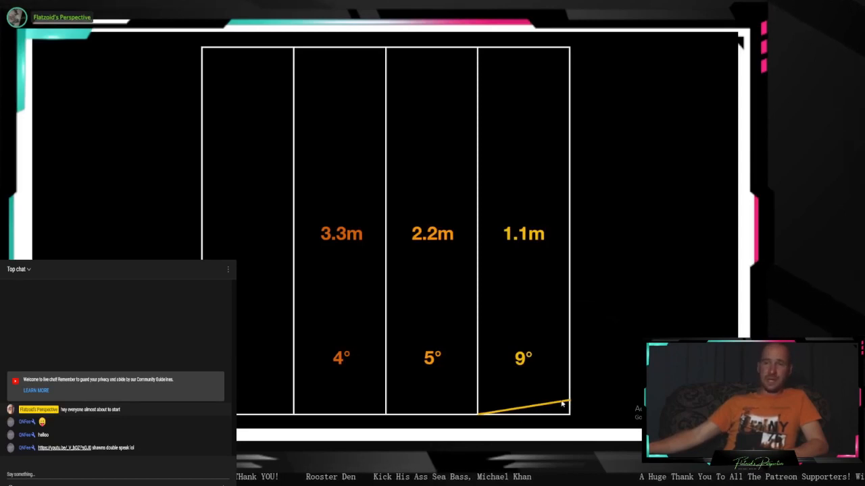
mouse_move(509, 317)
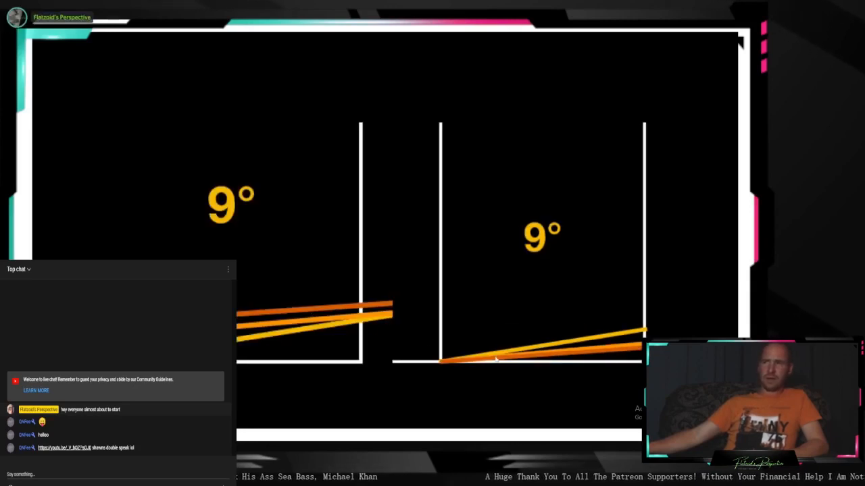
mouse_move(493, 348)
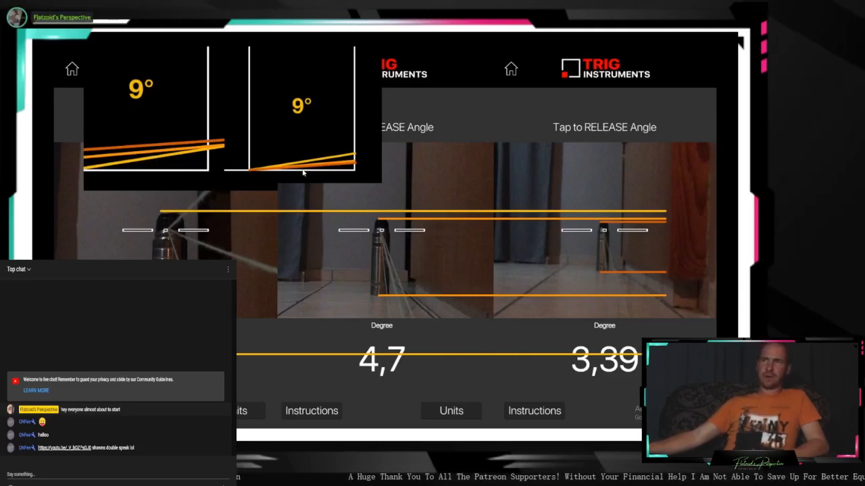
mouse_move(314, 167)
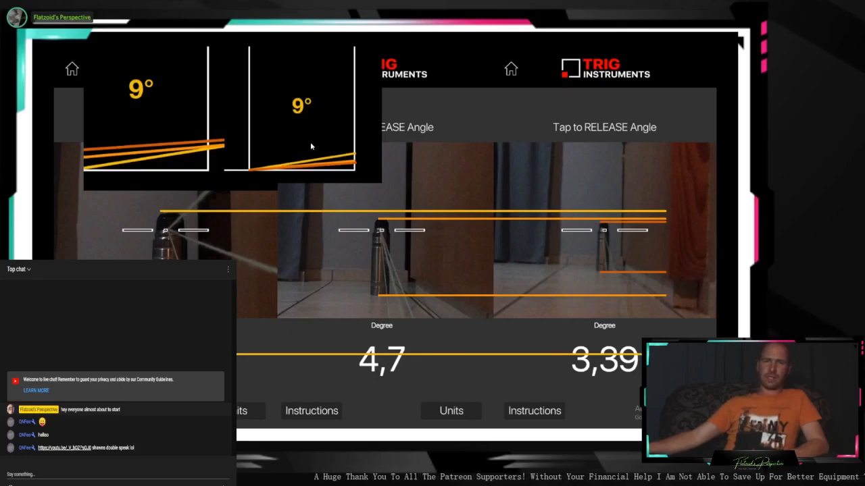
mouse_move(385, 261)
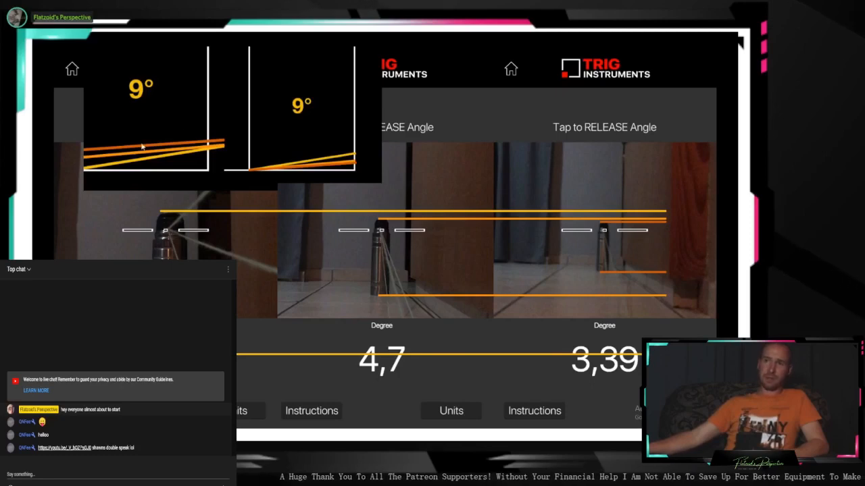
mouse_move(402, 214)
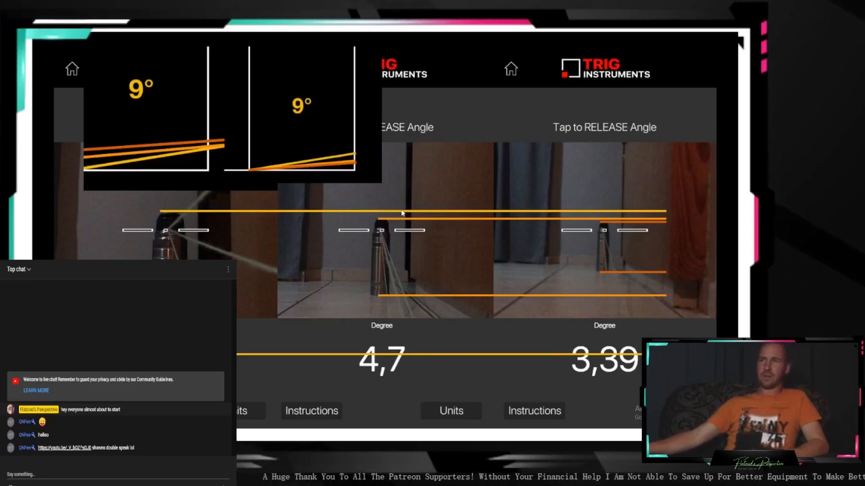
mouse_move(333, 183)
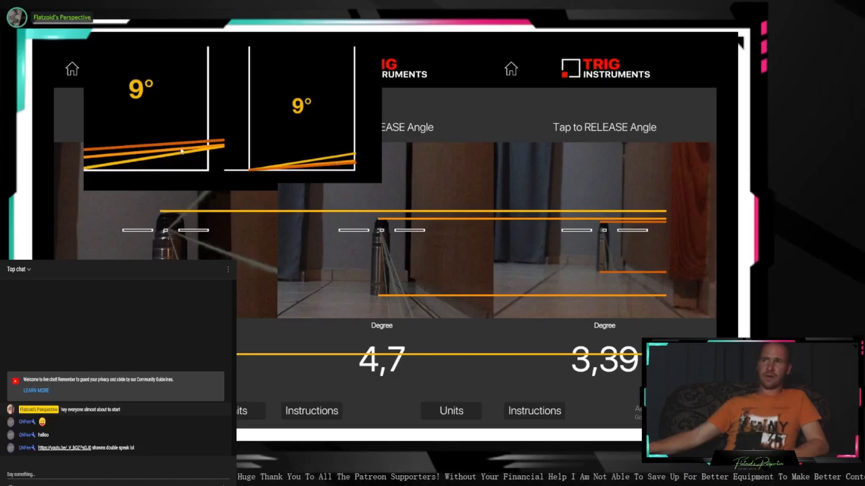
mouse_move(199, 164)
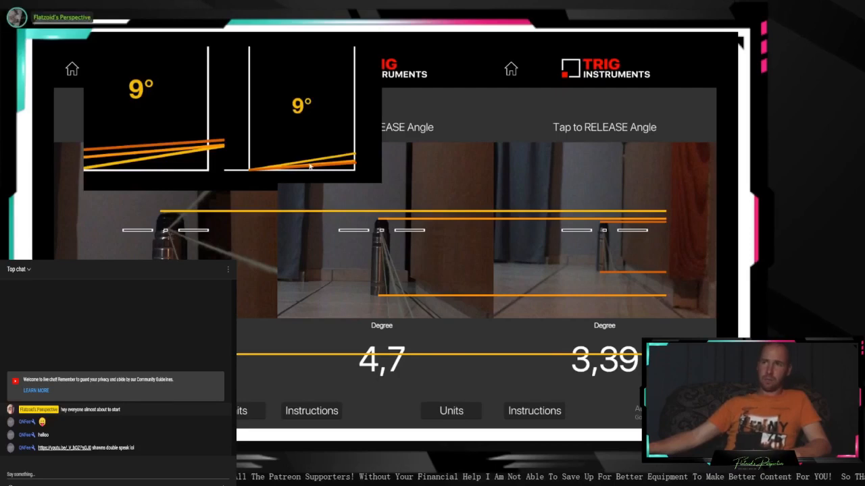
mouse_move(520, 231)
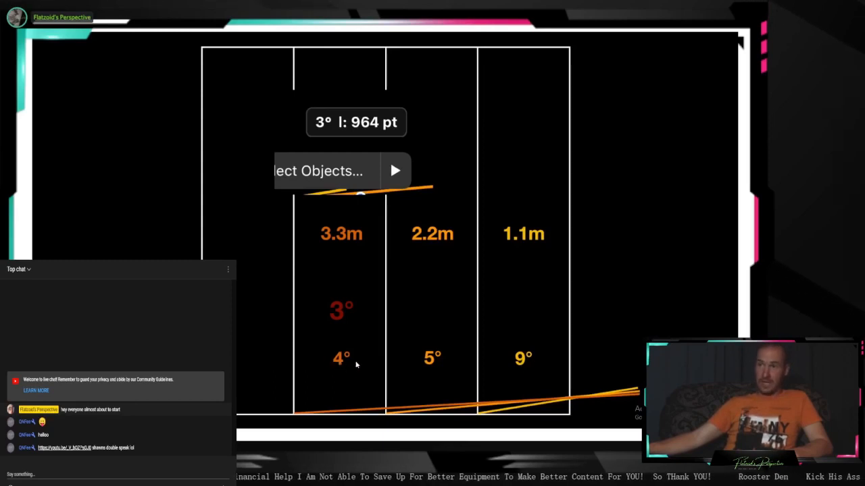
mouse_move(338, 360)
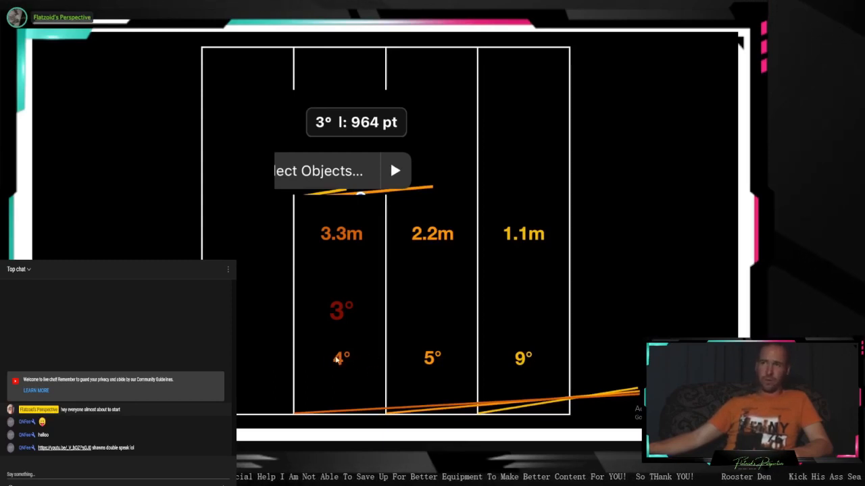
mouse_move(581, 401)
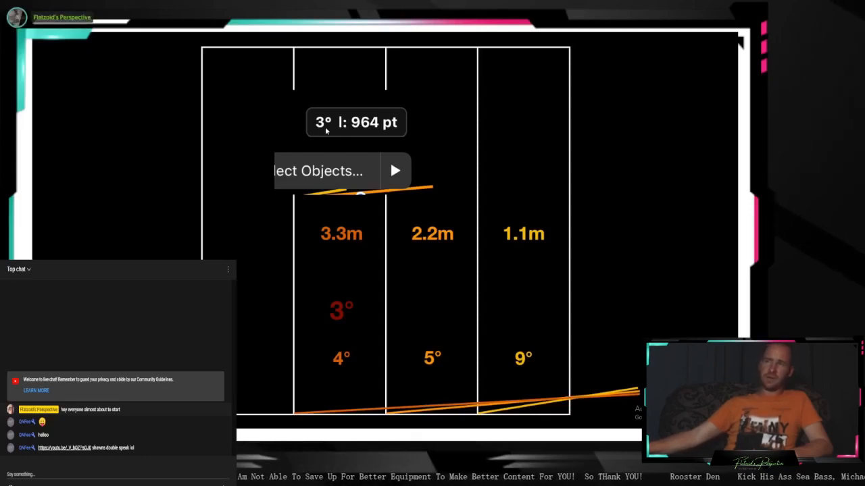
mouse_move(345, 329)
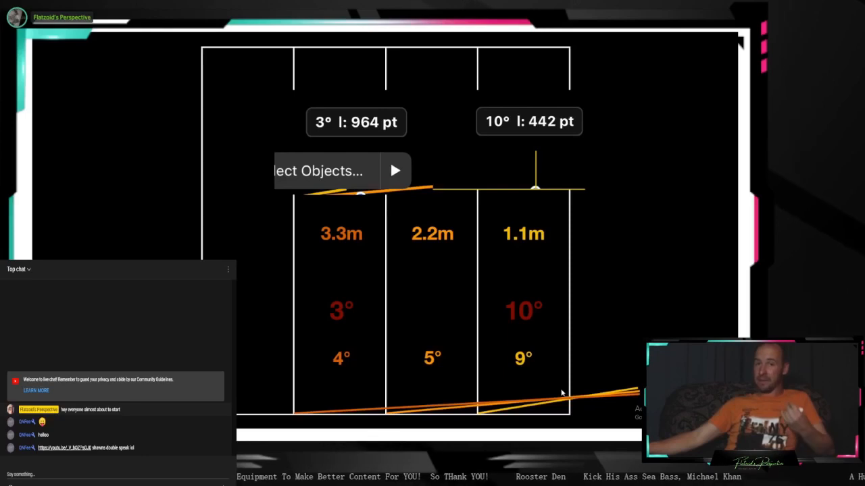
mouse_move(334, 309)
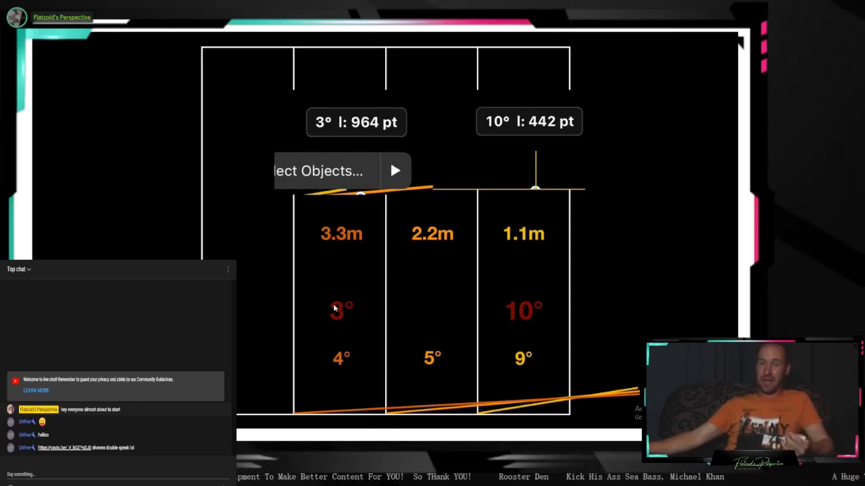
mouse_move(399, 354)
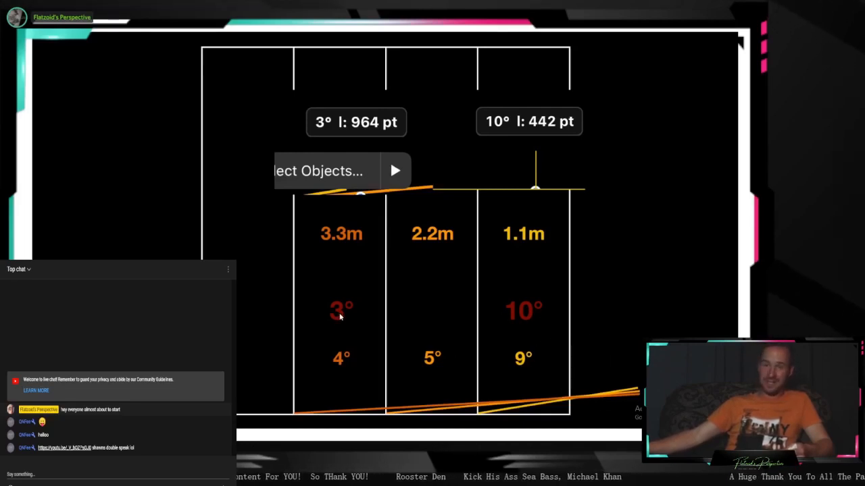
mouse_move(435, 341)
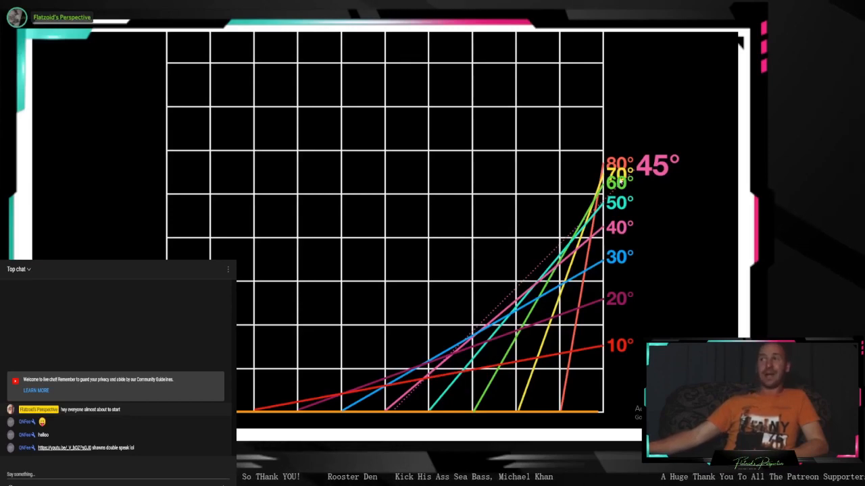
mouse_move(625, 354)
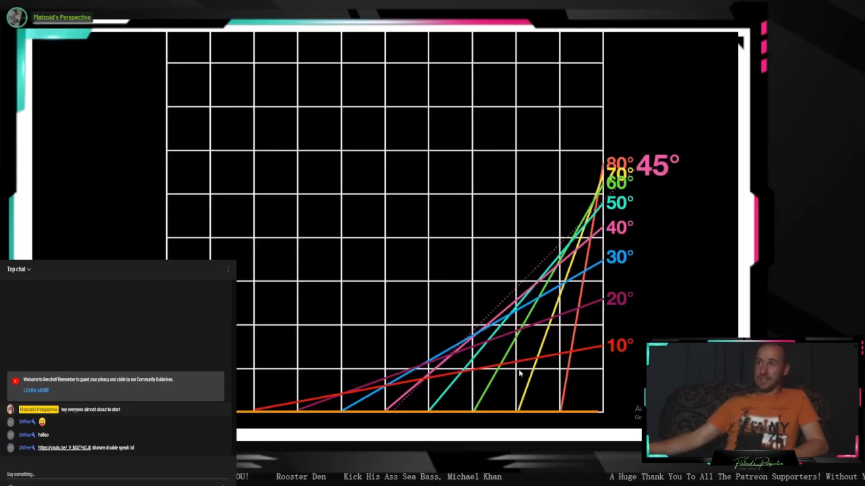
mouse_move(564, 406)
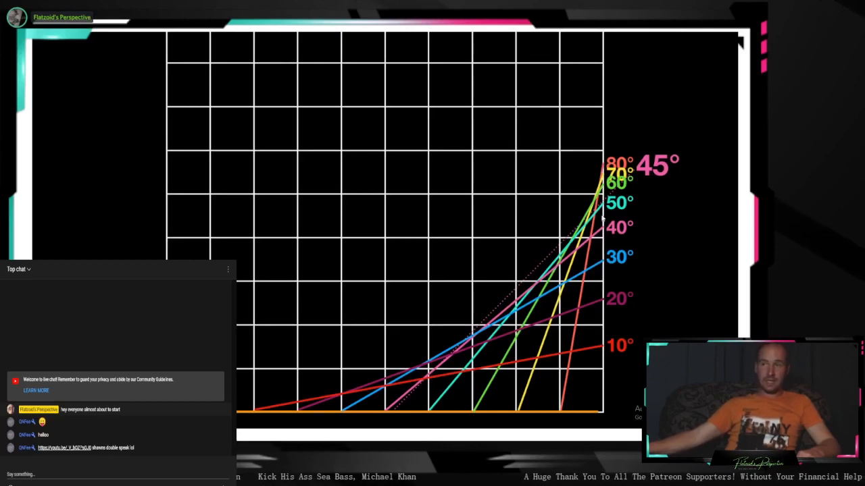
mouse_move(402, 436)
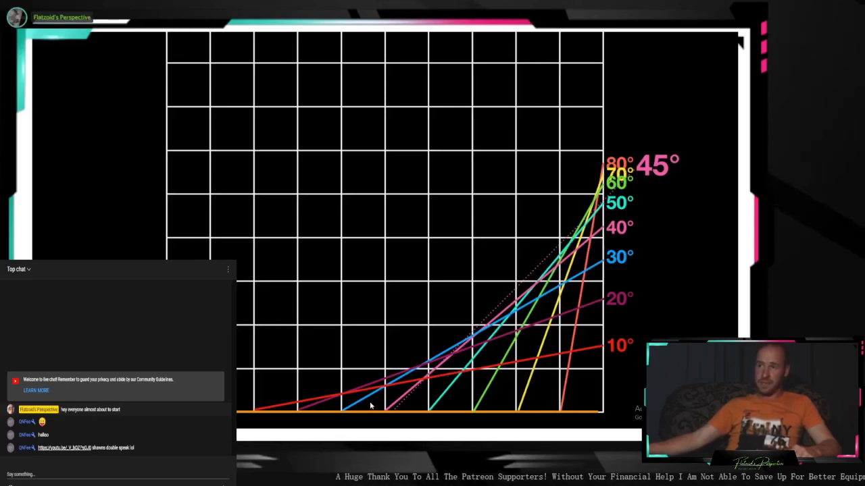
mouse_move(534, 264)
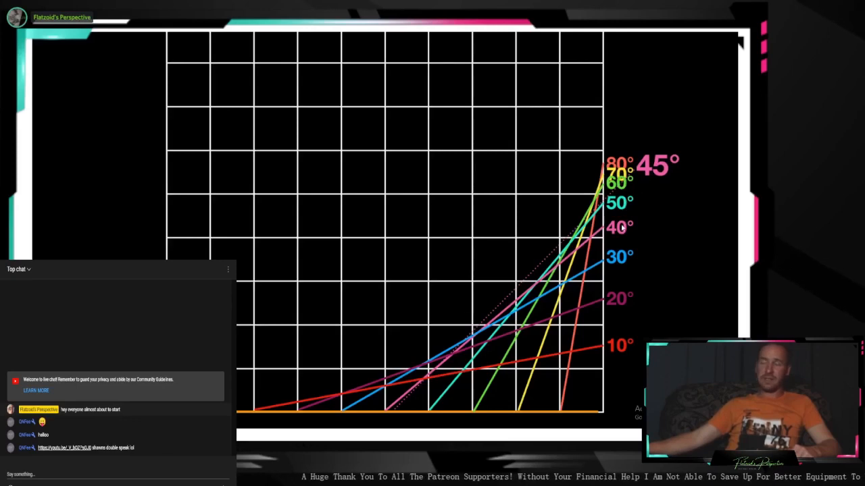
mouse_move(622, 267)
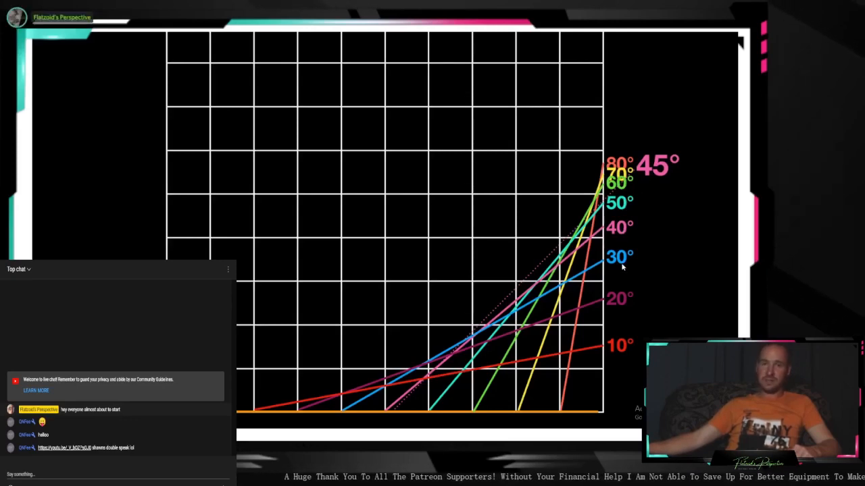
mouse_move(655, 247)
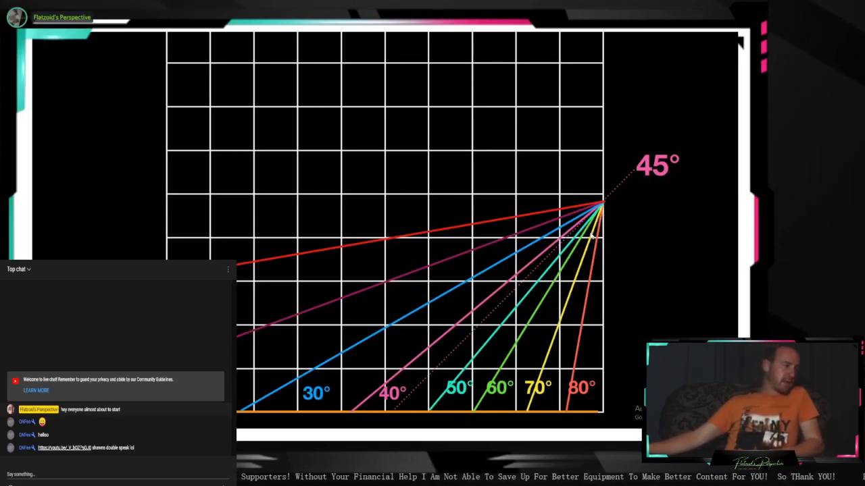
mouse_move(611, 194)
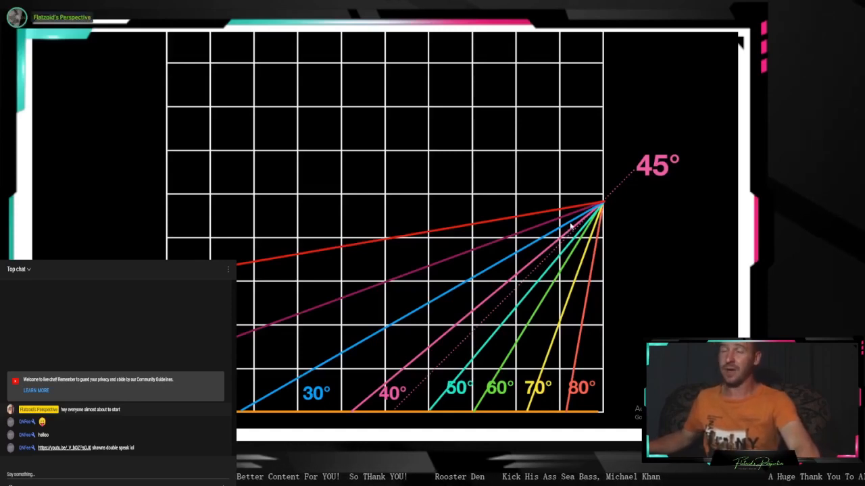
mouse_move(551, 215)
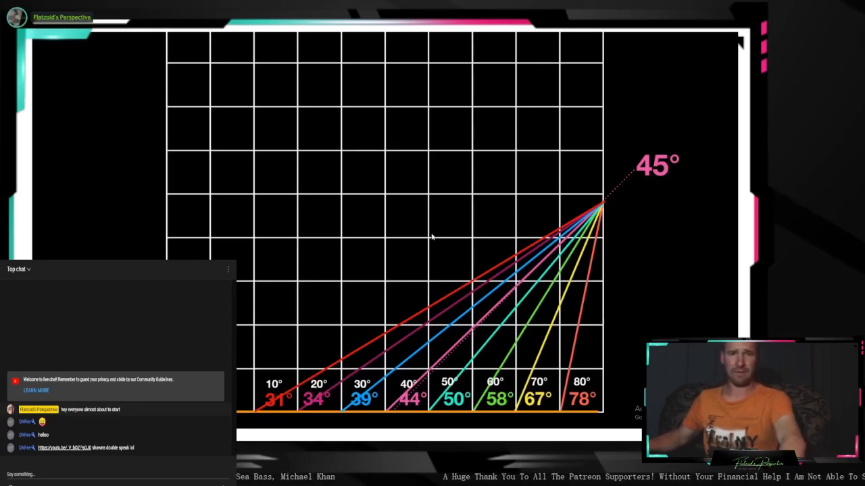
mouse_move(622, 287)
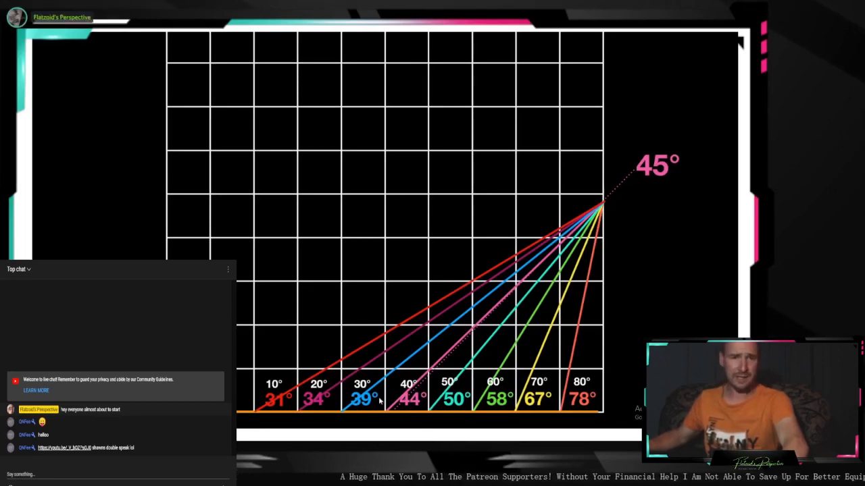
mouse_move(632, 363)
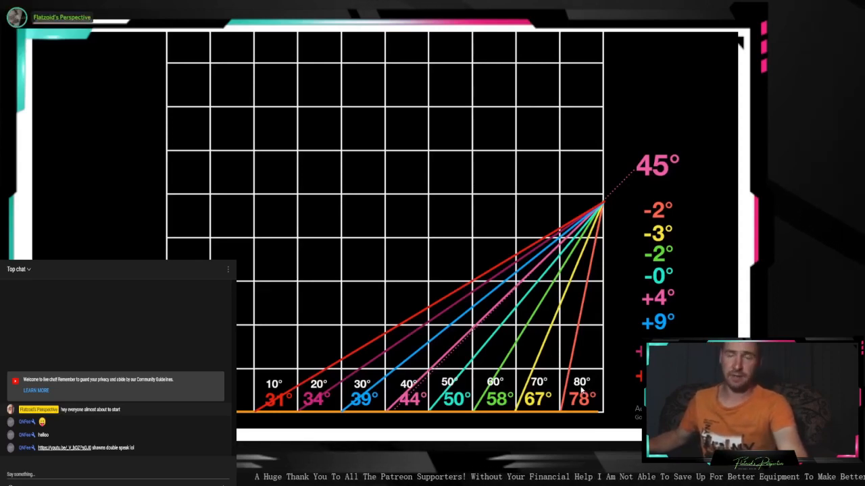
mouse_move(578, 406)
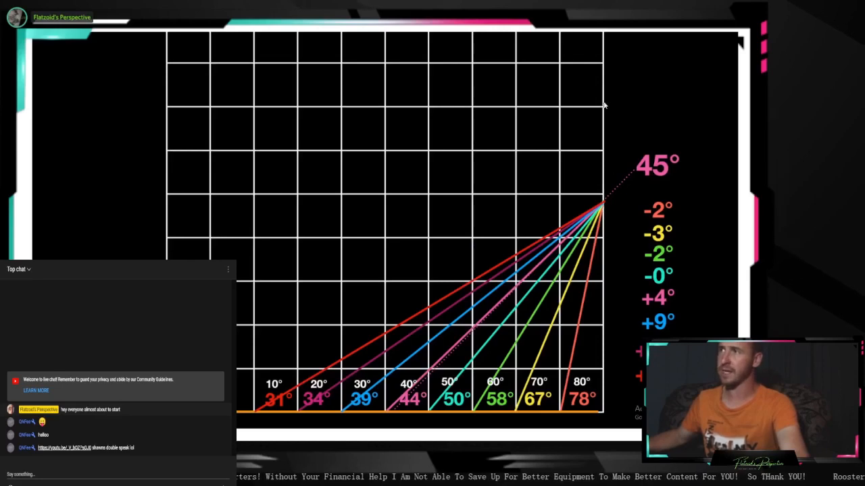
mouse_move(600, 241)
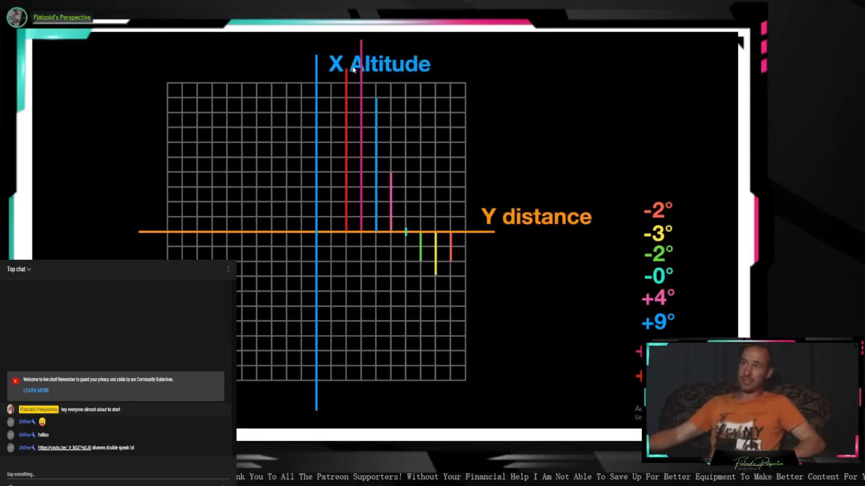
mouse_move(401, 163)
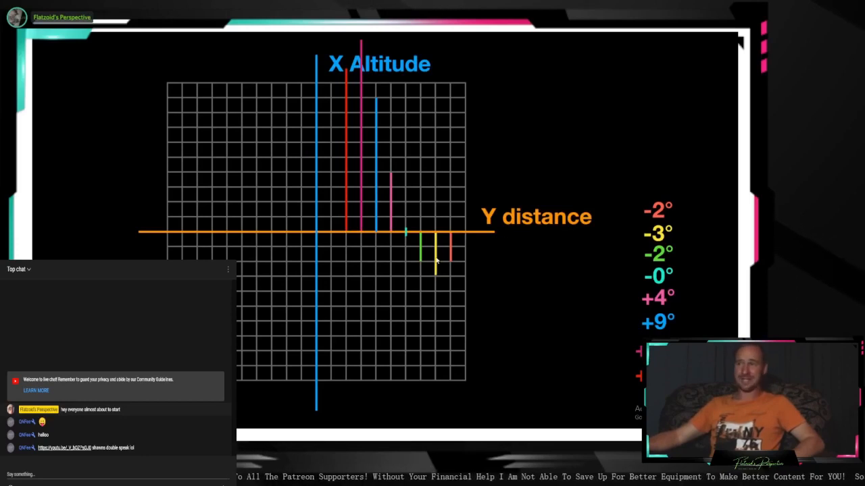
mouse_move(425, 300)
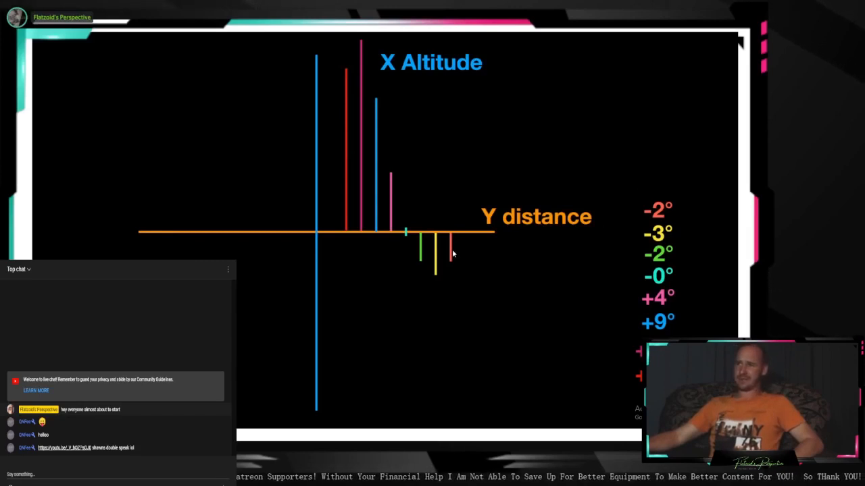
mouse_move(363, 60)
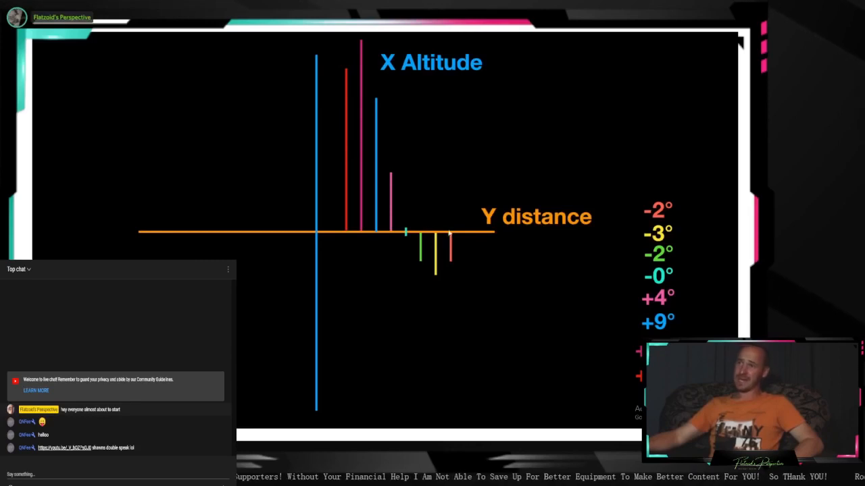
mouse_move(338, 105)
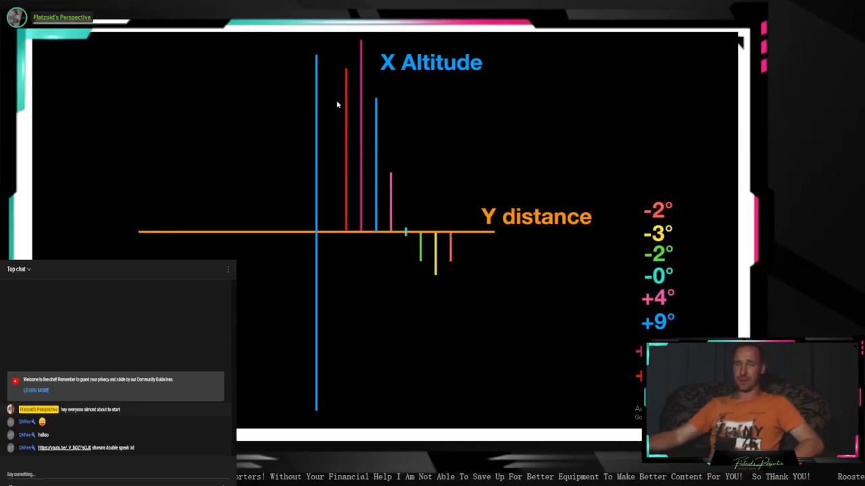
mouse_move(478, 169)
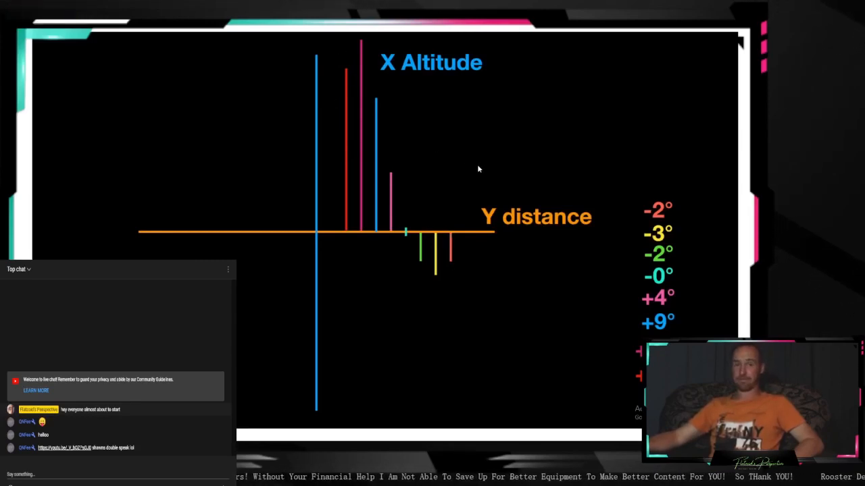